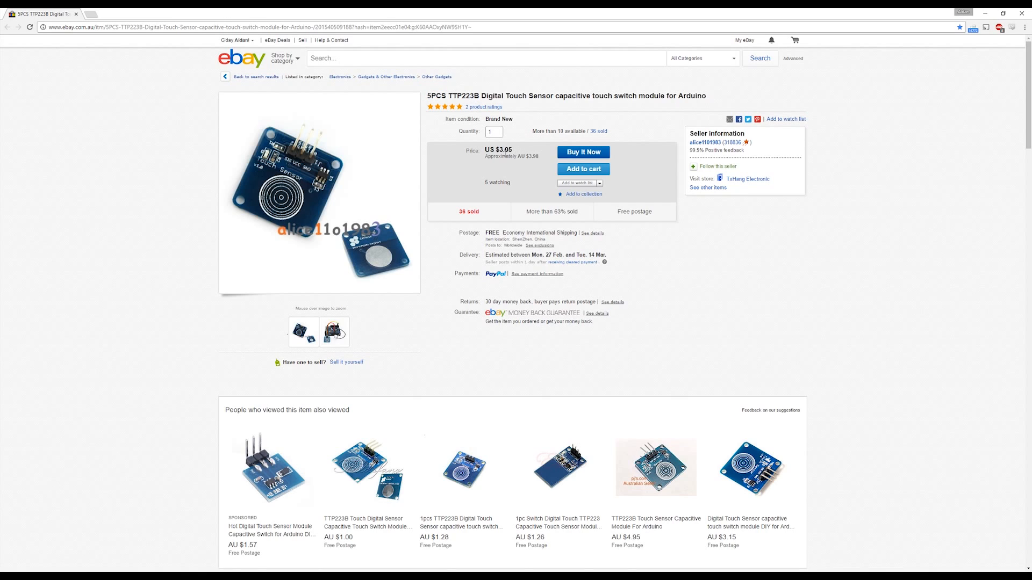
Review the eBay listing for the TTP223B touch sensor modules
{"action": "double_click", "coordinate": [531, 156]}
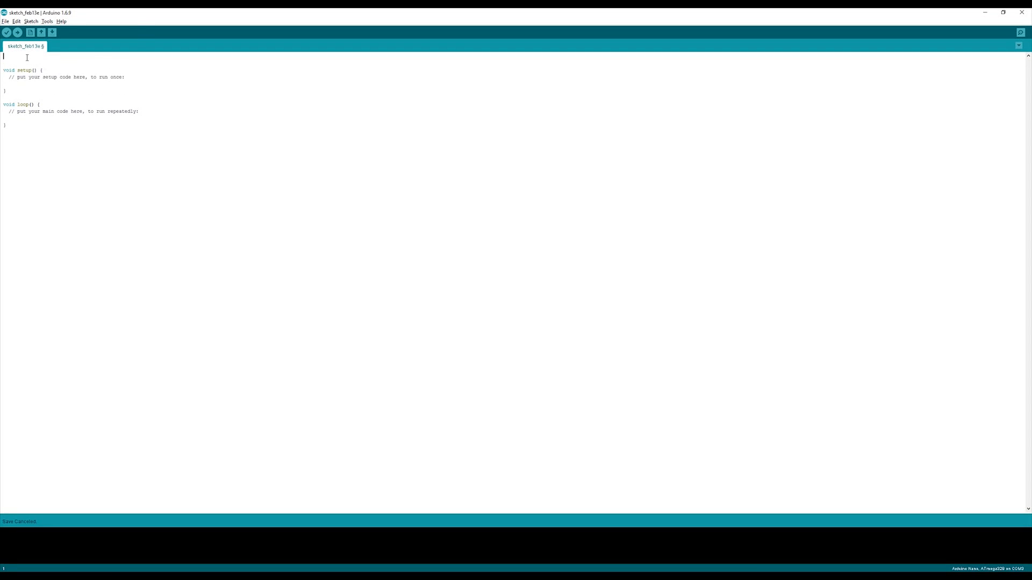
Define touchPin as 2 and set up Serial at 9600 baud with touchPin as INPUT
{"action": "type", "text": "#define touchPin 2"}
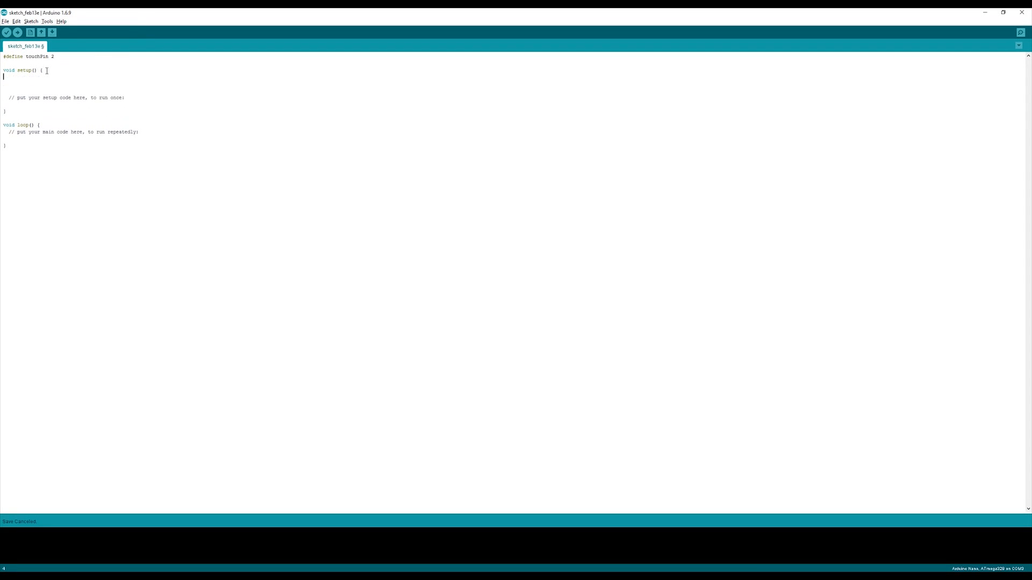
{"action": "type", "text": "Serial.begin("}
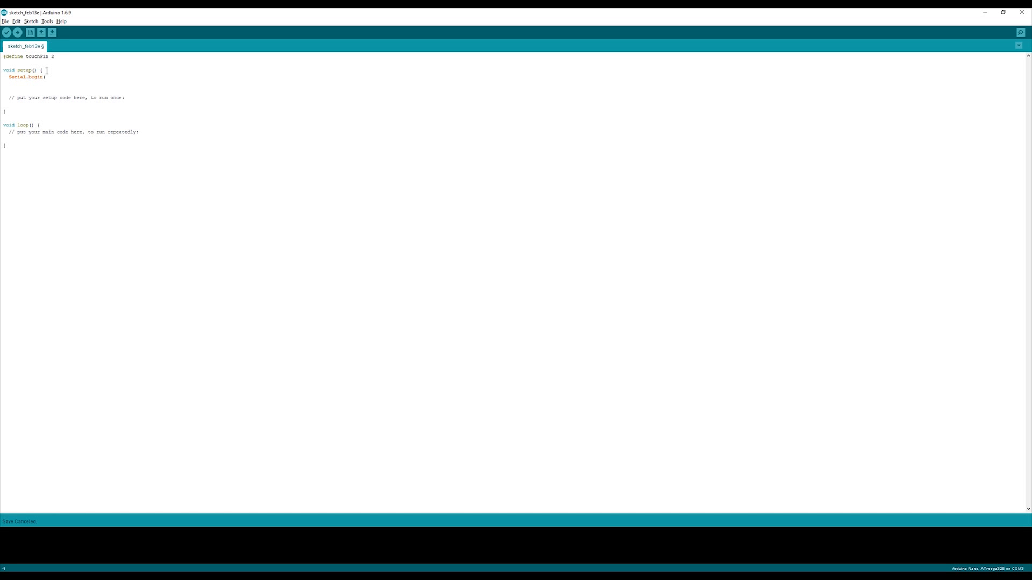
{"action": "type", "text": "9600);"}
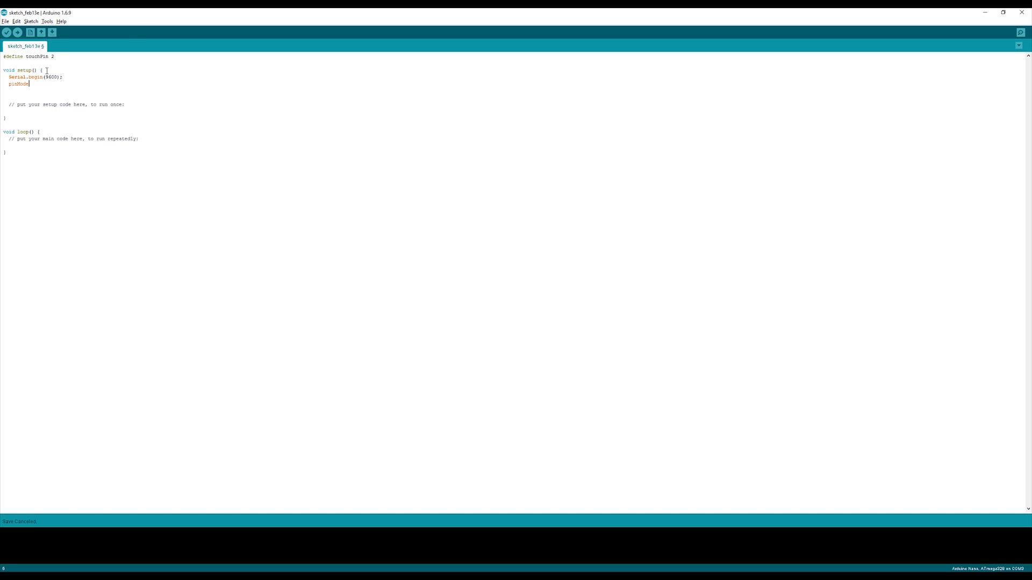
{"action": "type", "text": "(touchPin, INPUT);"}
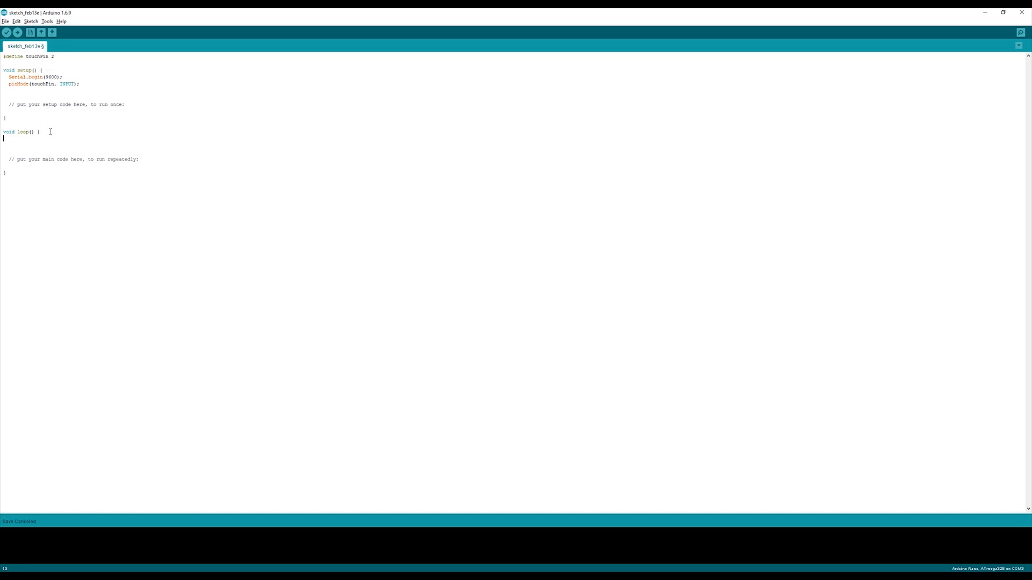
In loop, read touchPin, print "TOUCHED" when HIGH, and delay 350 ms
{"action": "type", "text": "int touchValue"}
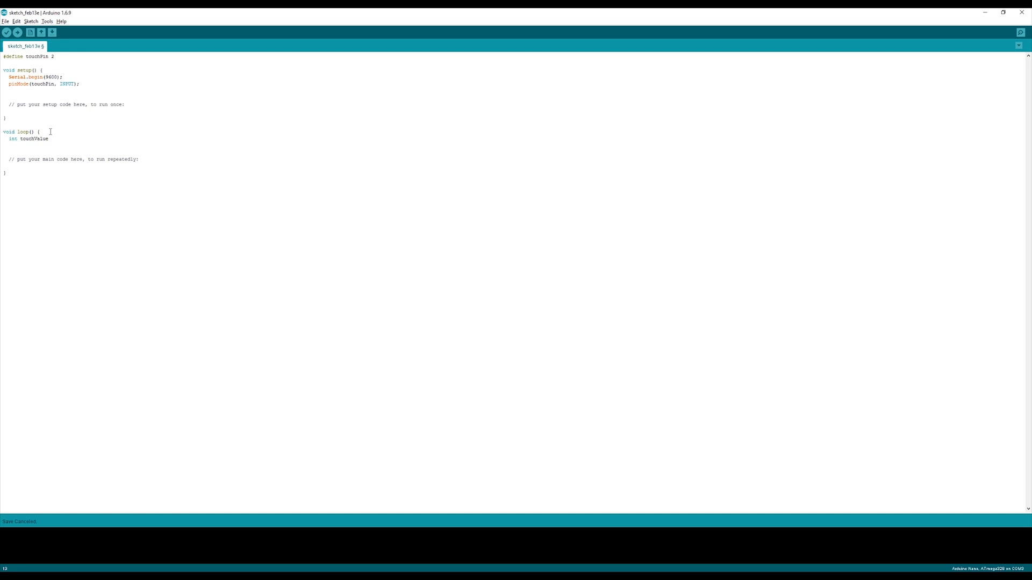
{"action": "type", "text": "= digitalRead(touchPin);"}
{"action": "type", "text": "if (touchValue"}
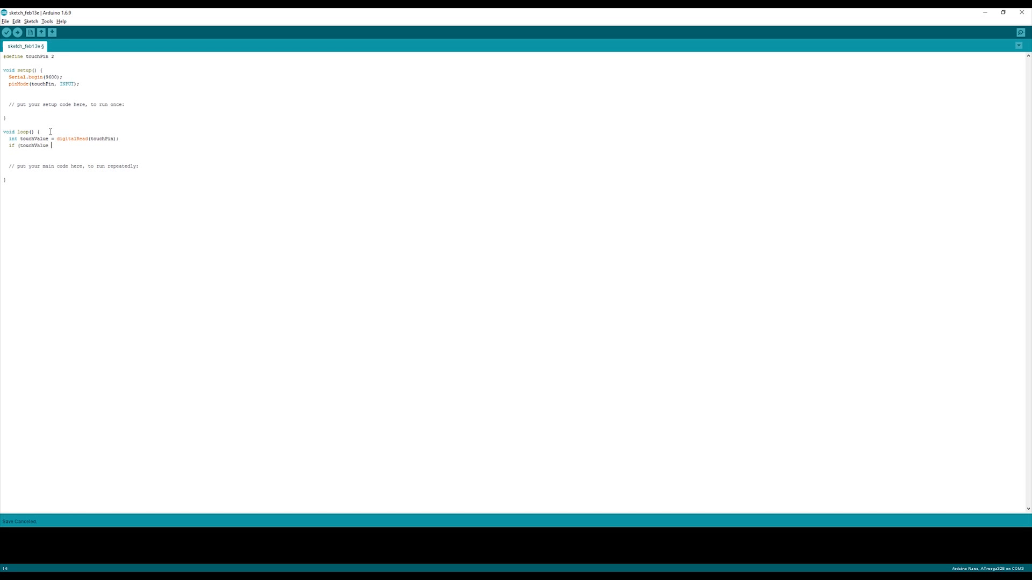
{"action": "type", "text": "== HIGH) {"}
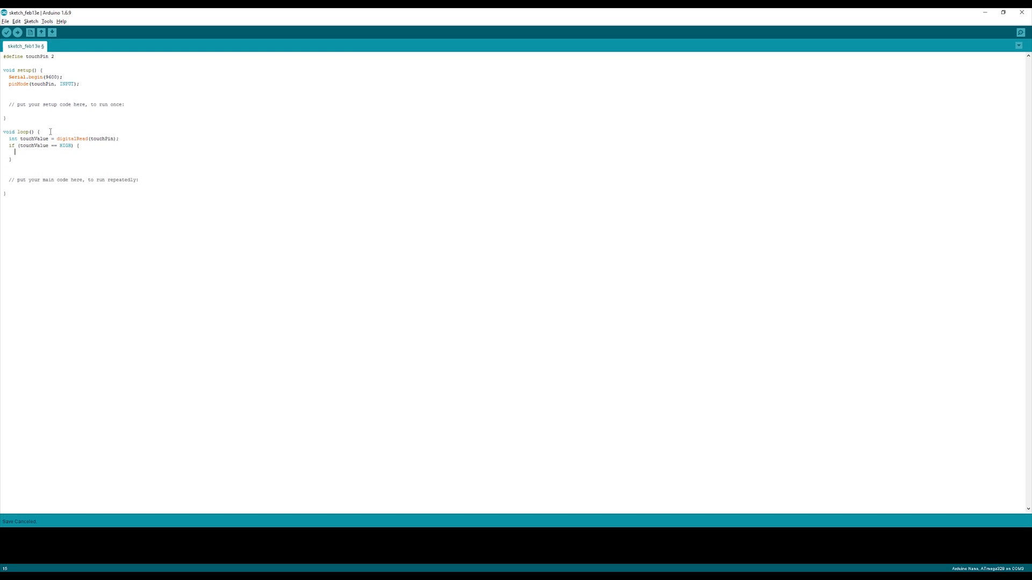
{"action": "type", "text": "Serial.println("}
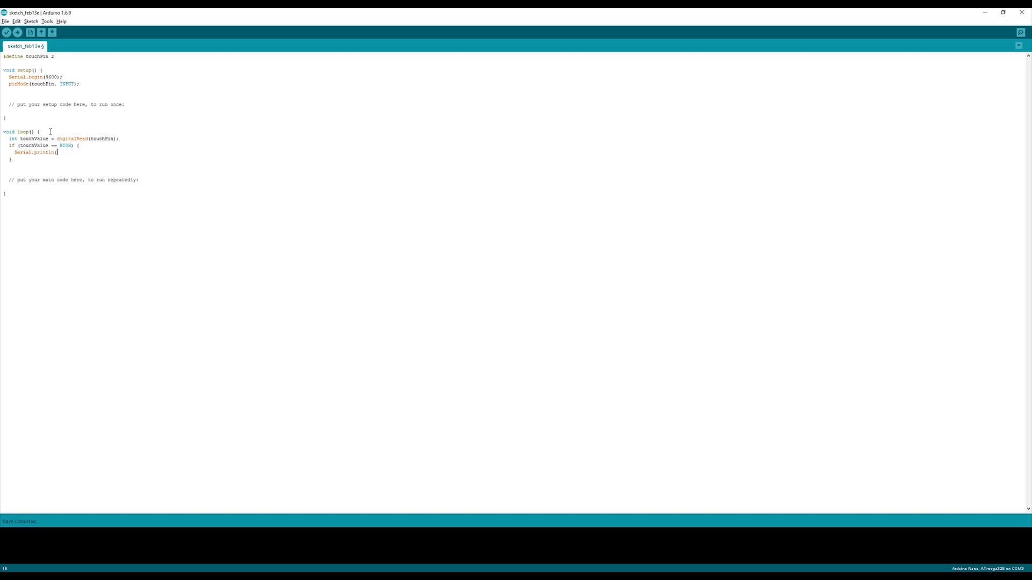
{"action": "type", "text": "\"TOUCHED\");"}
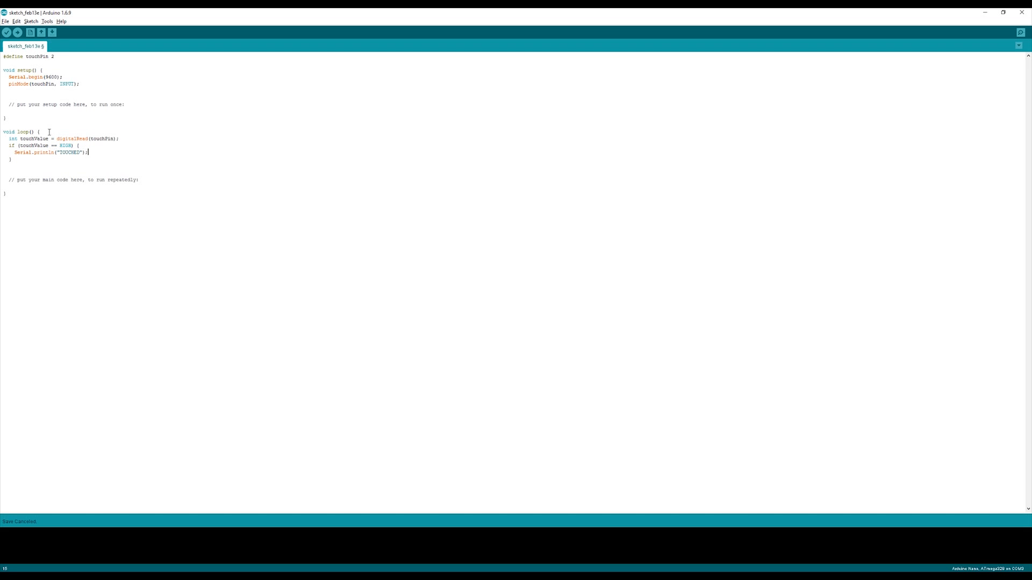
{"action": "type", "text": "delay(35)"}
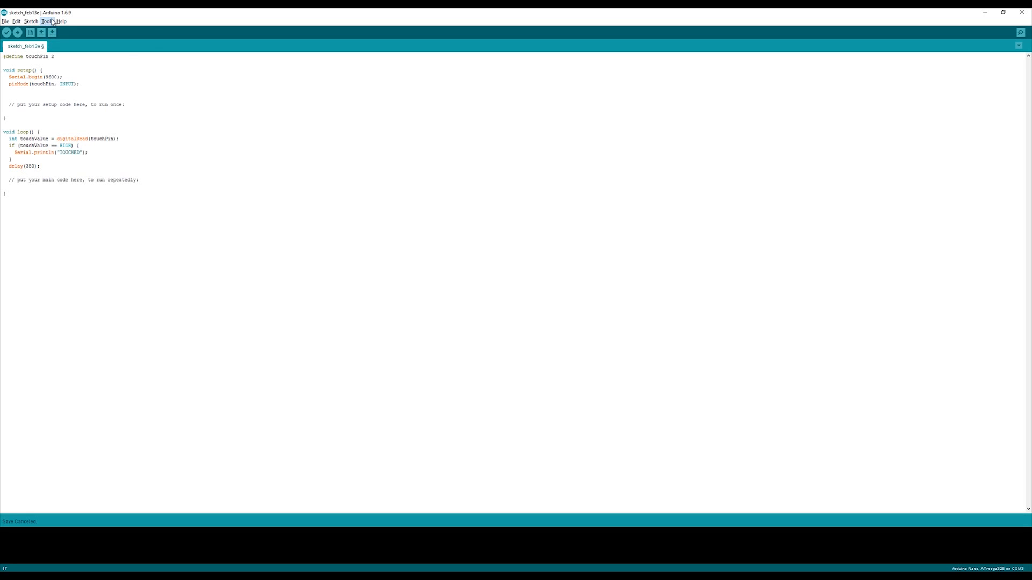
Upload the sketch, saving it to the desktop when prompted
{"action": "left_click", "coordinate": [52, 32]}
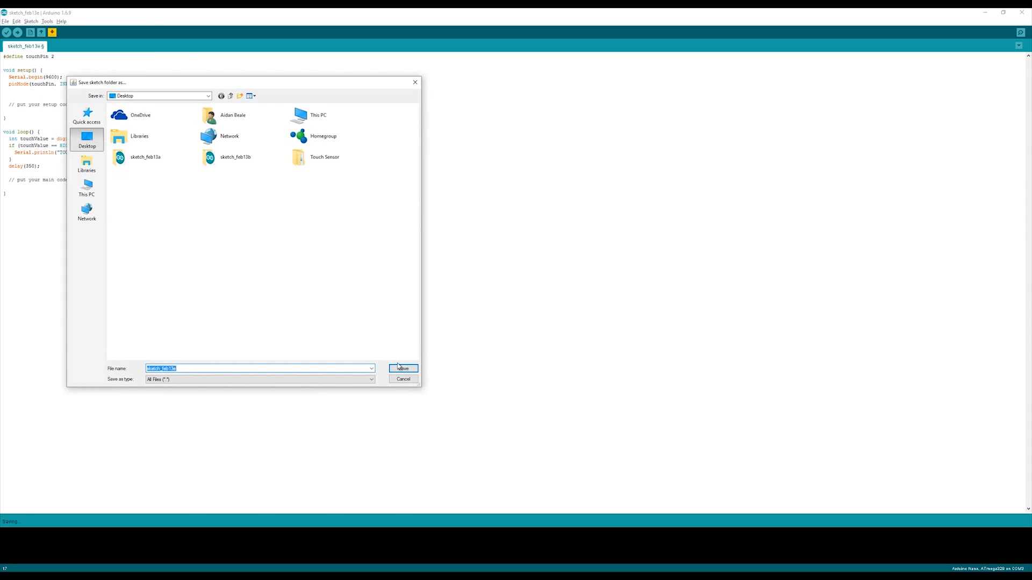
{"action": "left_click", "coordinate": [402, 368]}
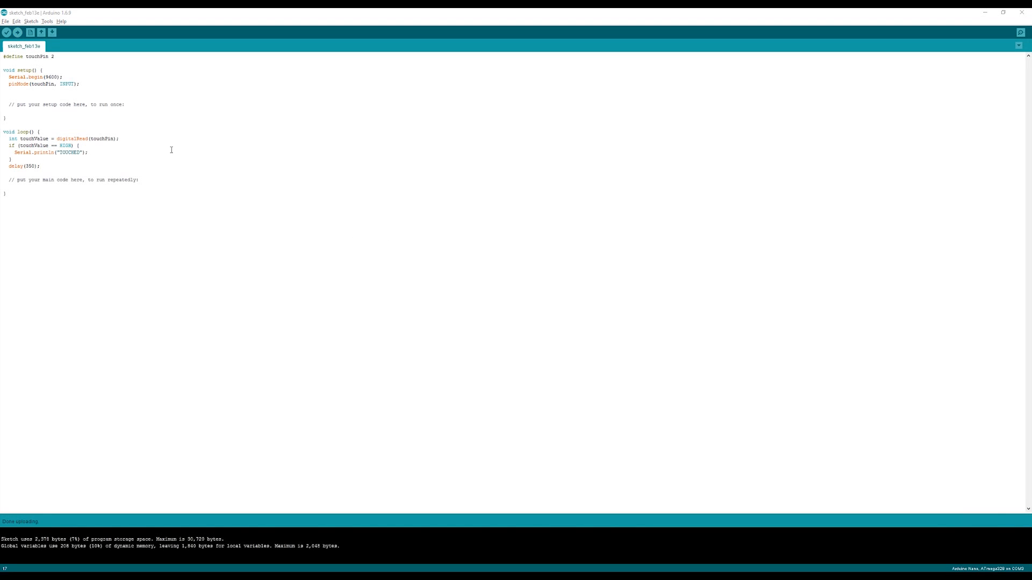
Open the Serial Monitor from the Tools menu to watch the board's output
{"action": "left_click", "coordinate": [47, 21]}
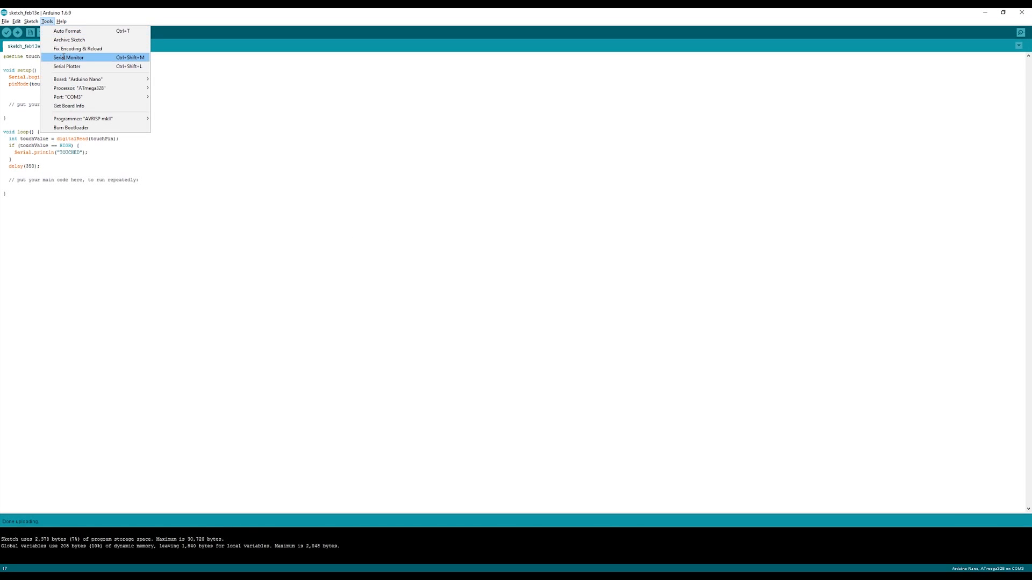
{"action": "left_click", "coordinate": [67, 57]}
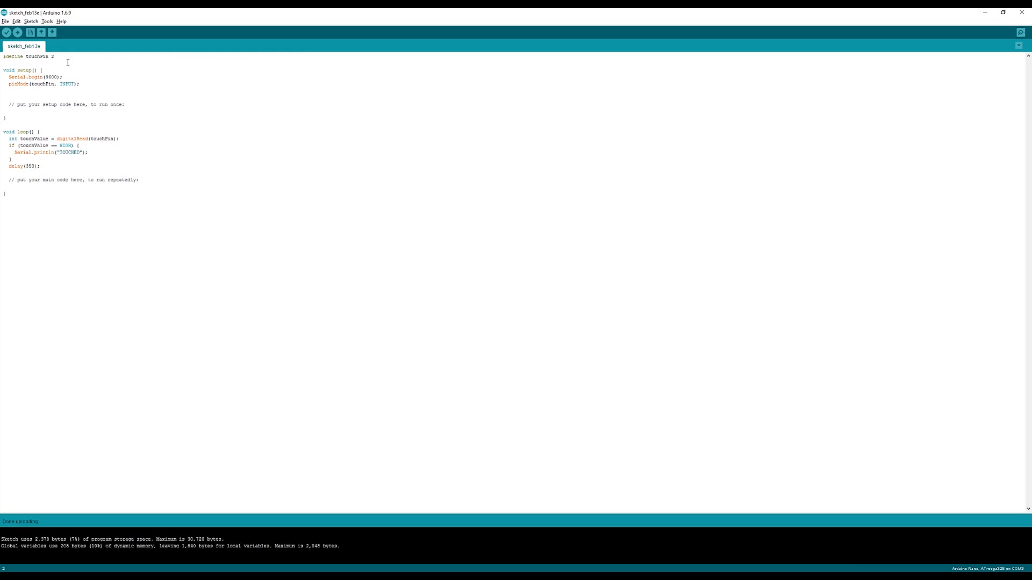
Add ledPin 13 as OUTPUT and write it HIGH inside the touched branch
{"action": "type", "text": "int"}
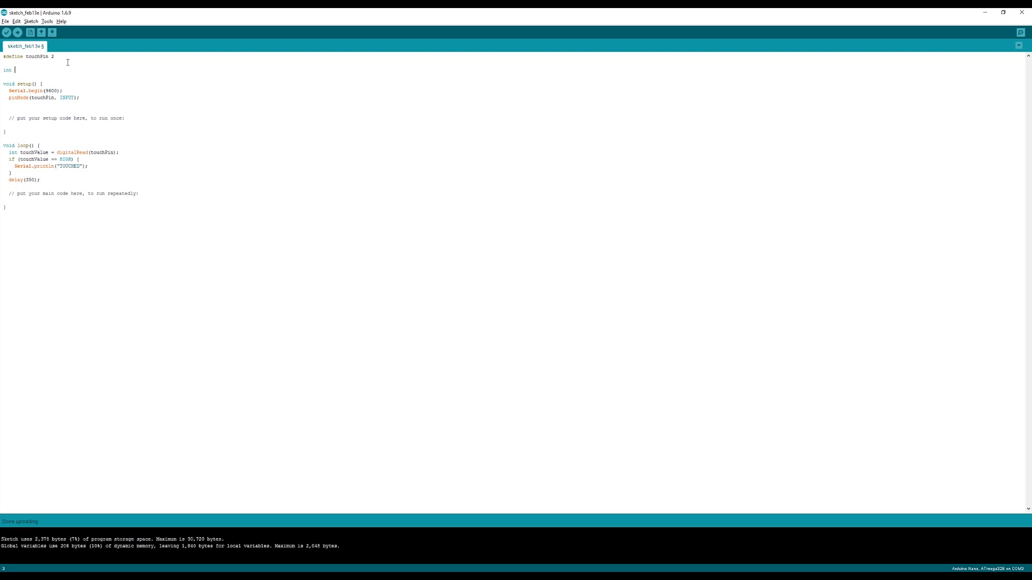
{"action": "type", "text": "ledPin = 13;"}
{"action": "type", "text": "pinMode(ledPin, OUTPUT);"}
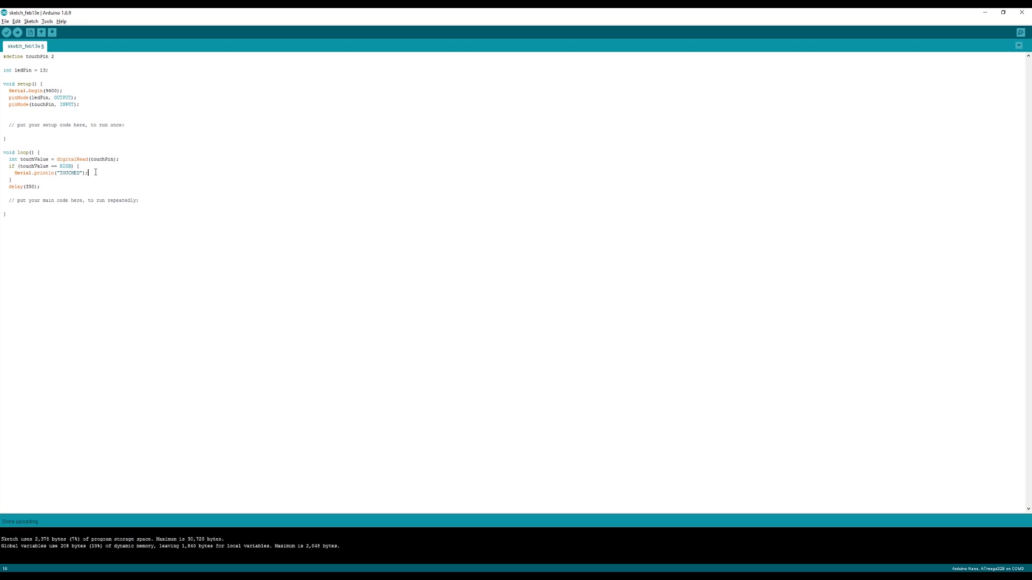
{"action": "type", "text": "digitalWrite(ledPin, HIGH);"}
{"action": "left_click", "coordinate": [49, 180]}
{"action": "type", "text": " else {"}
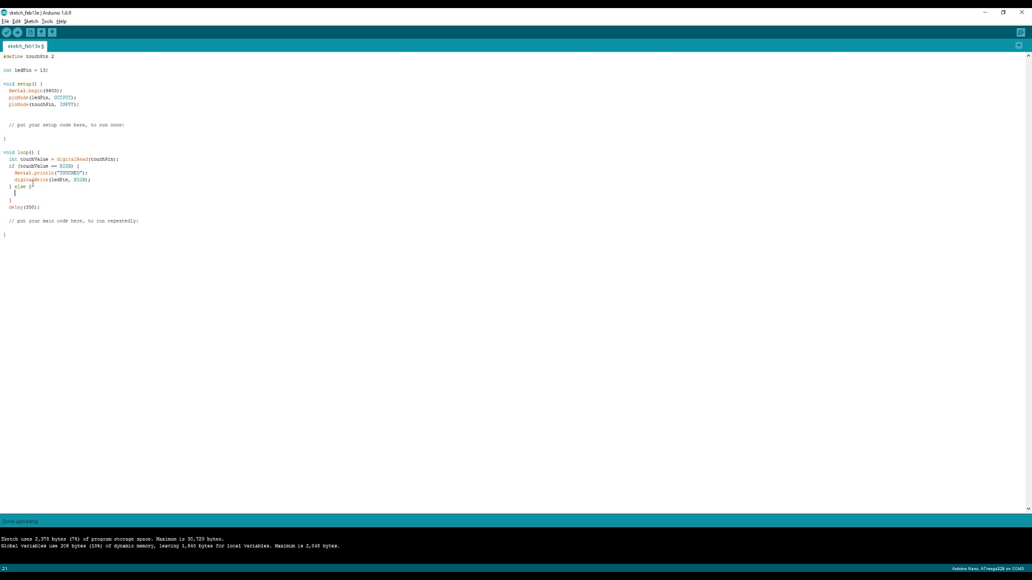
Write ledPin LOW in an else block and upload the updated sketch
{"action": "type", "text": "dig"}
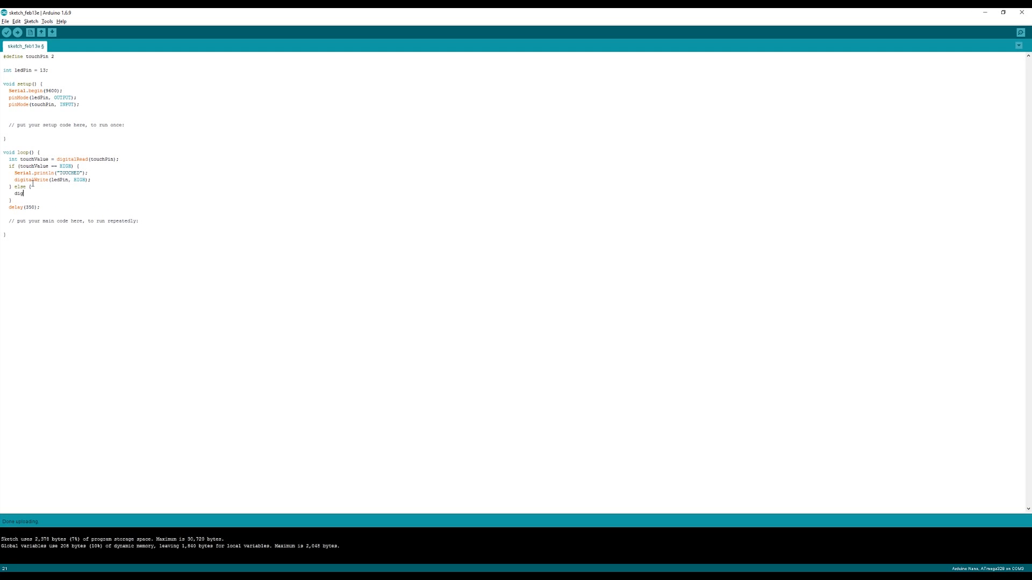
{"action": "type", "text": "italWrite"}
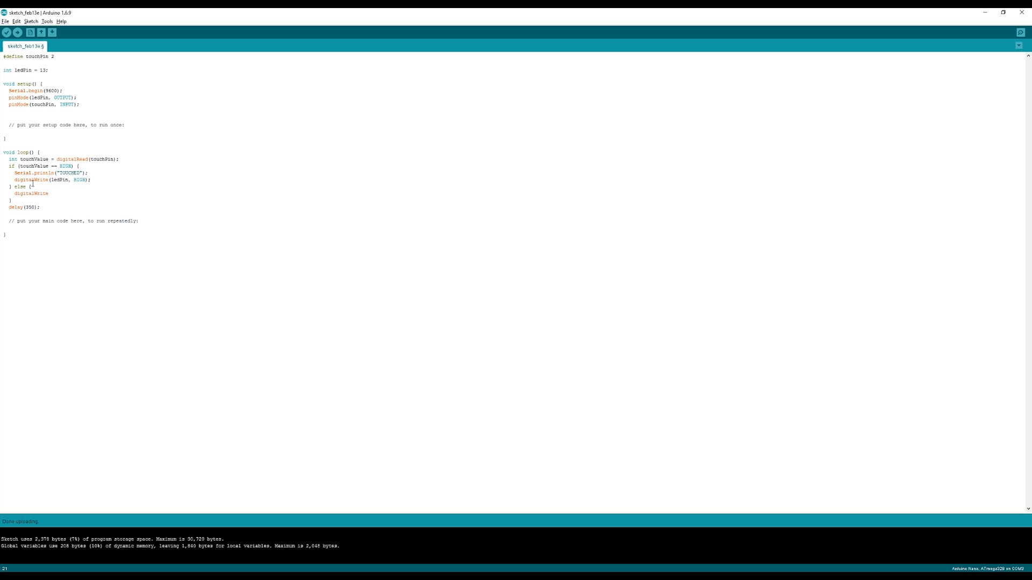
{"action": "type", "text": "(ledPin"}
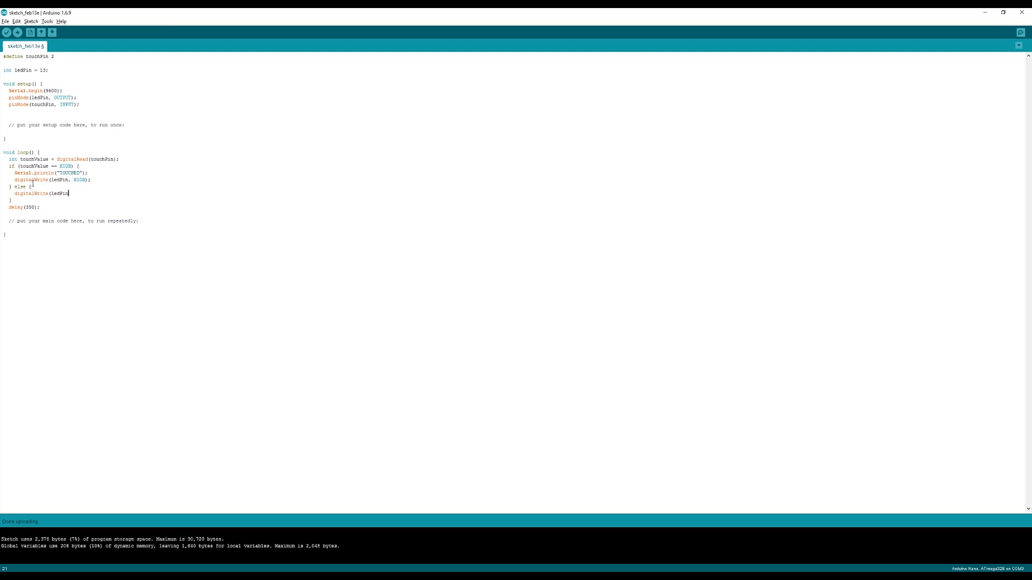
{"action": "type", "text": ", LOW);"}
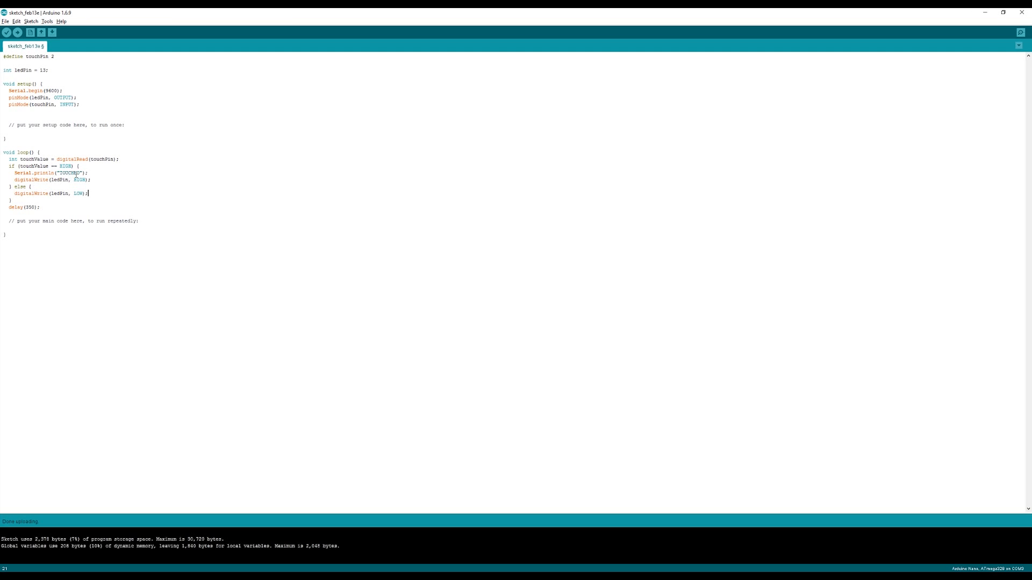
{"action": "left_click", "coordinate": [6, 32]}
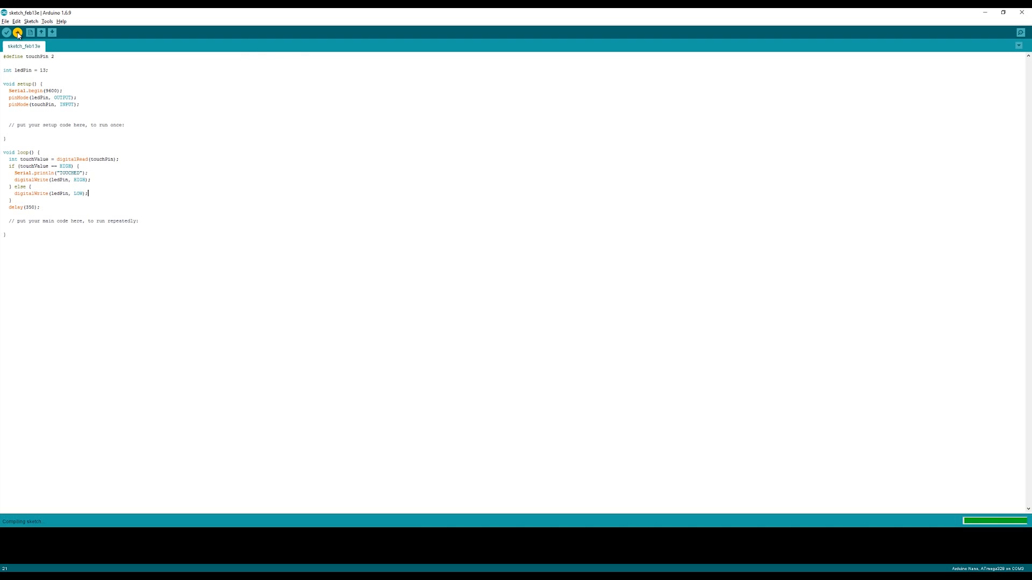